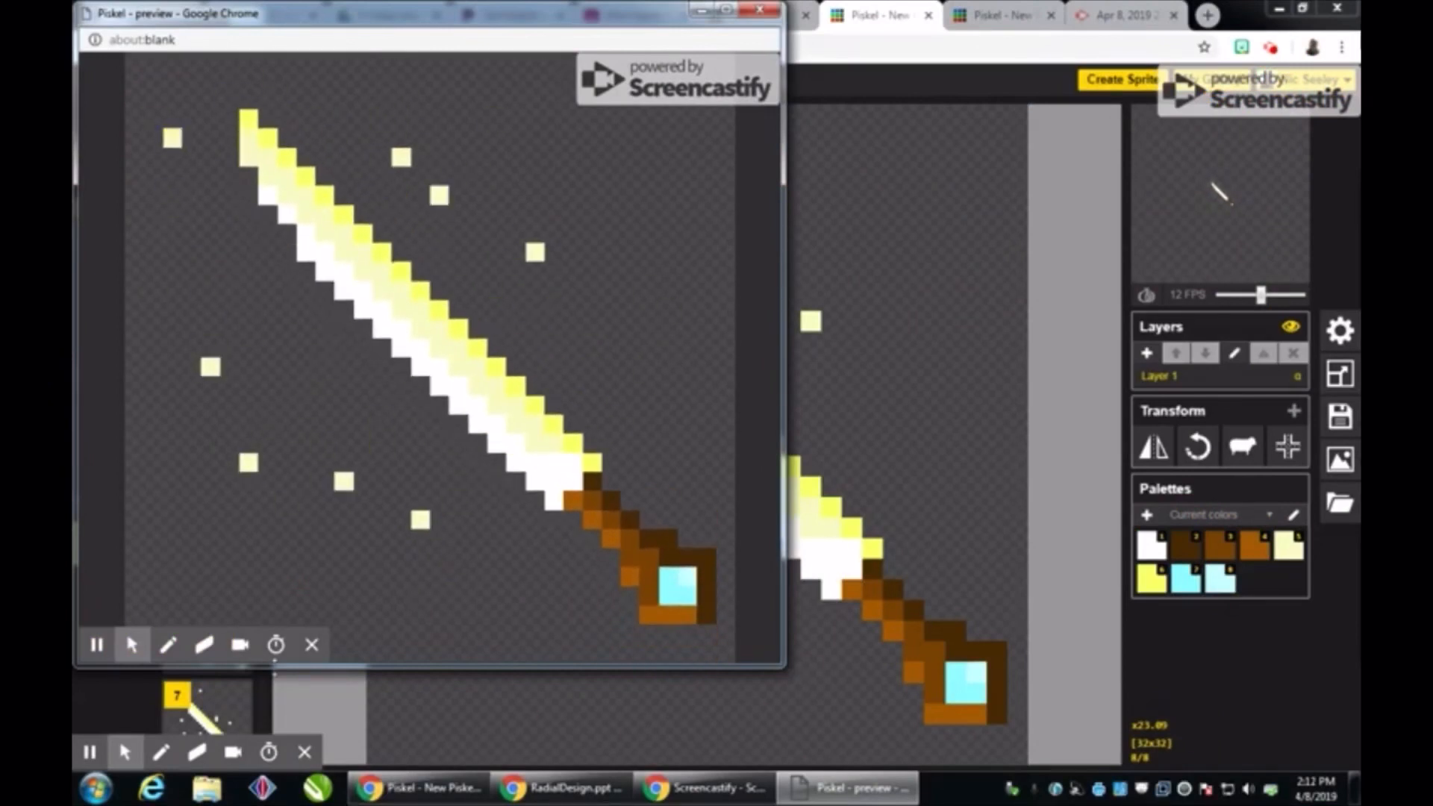
Switch to the MF spaceship project and preview its layered starfield animation at 24 FPS.
left_click(99, 644)
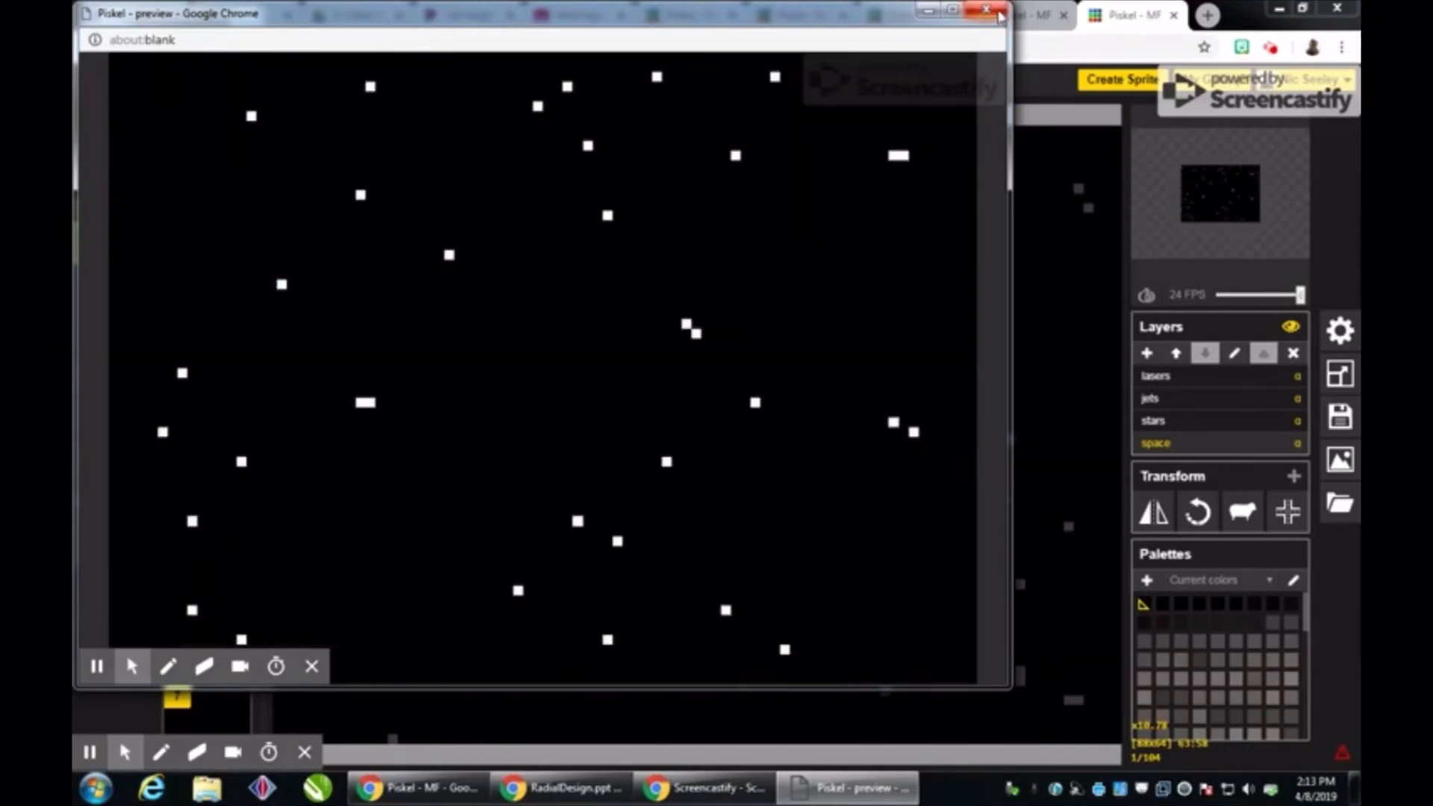
Close the preview window to return to the spaceship editor on frame 62.
left_click(985, 12)
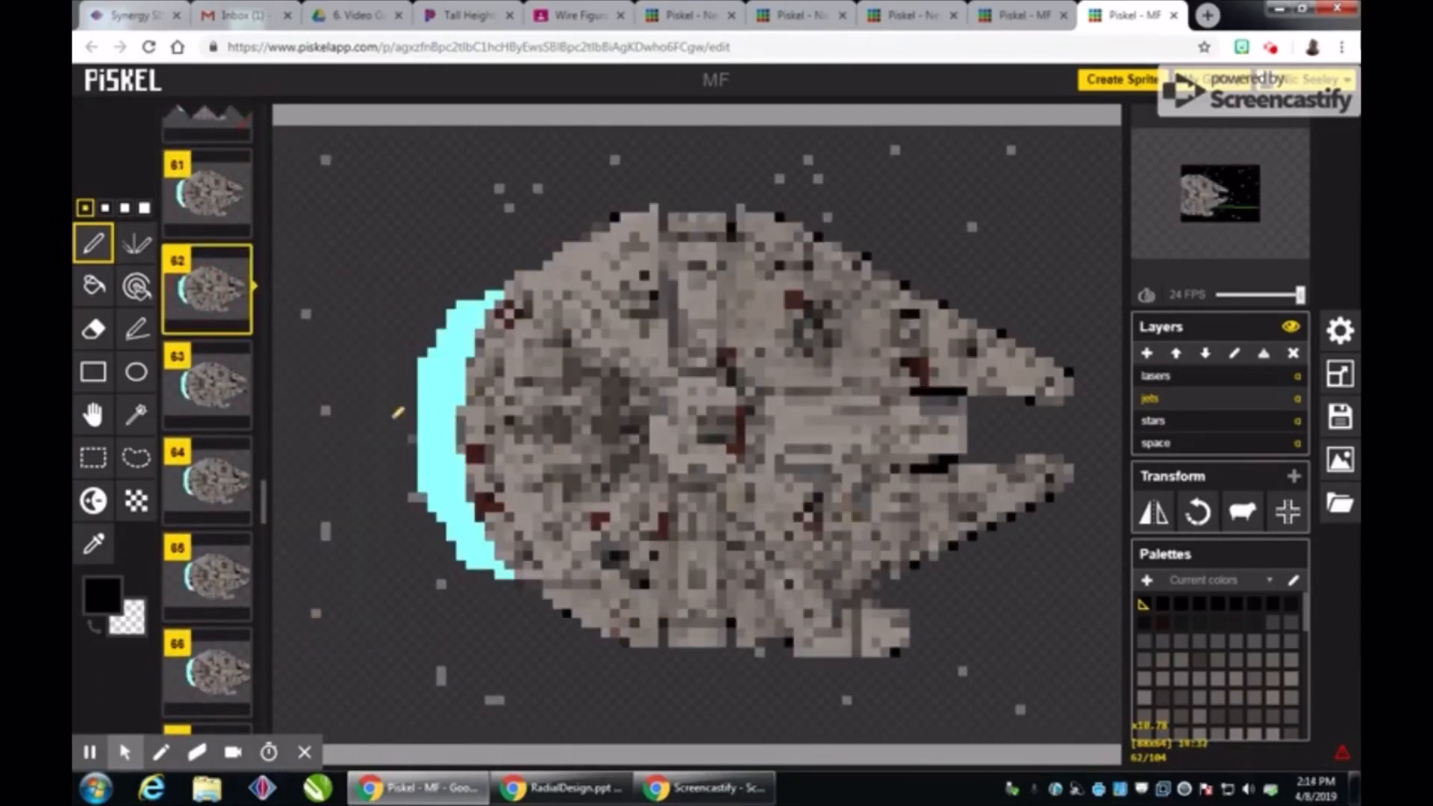
Scroll the frame list to frame 17, where the green laser crosses the faded ship.
scroll("down", 3)
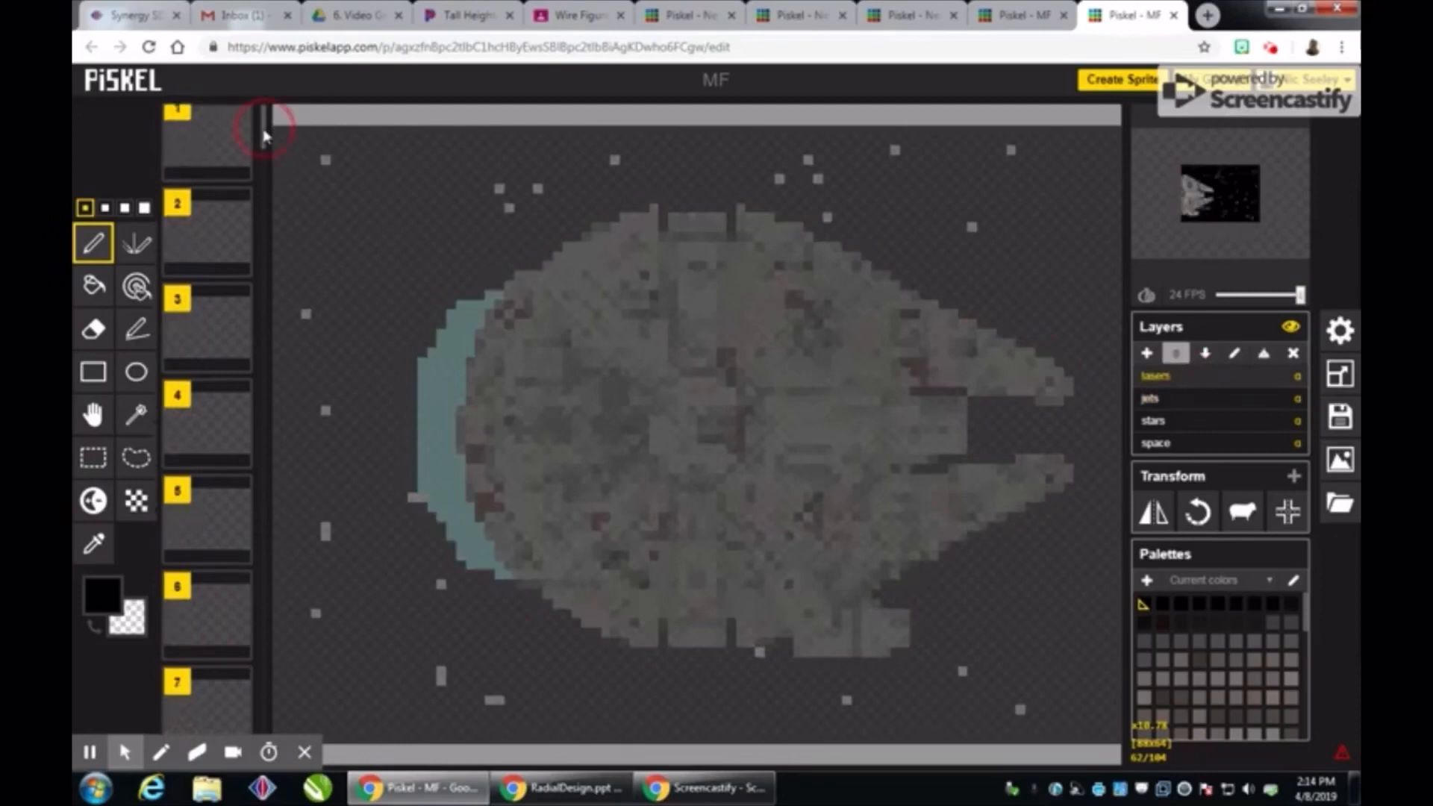
scroll("down", 3)
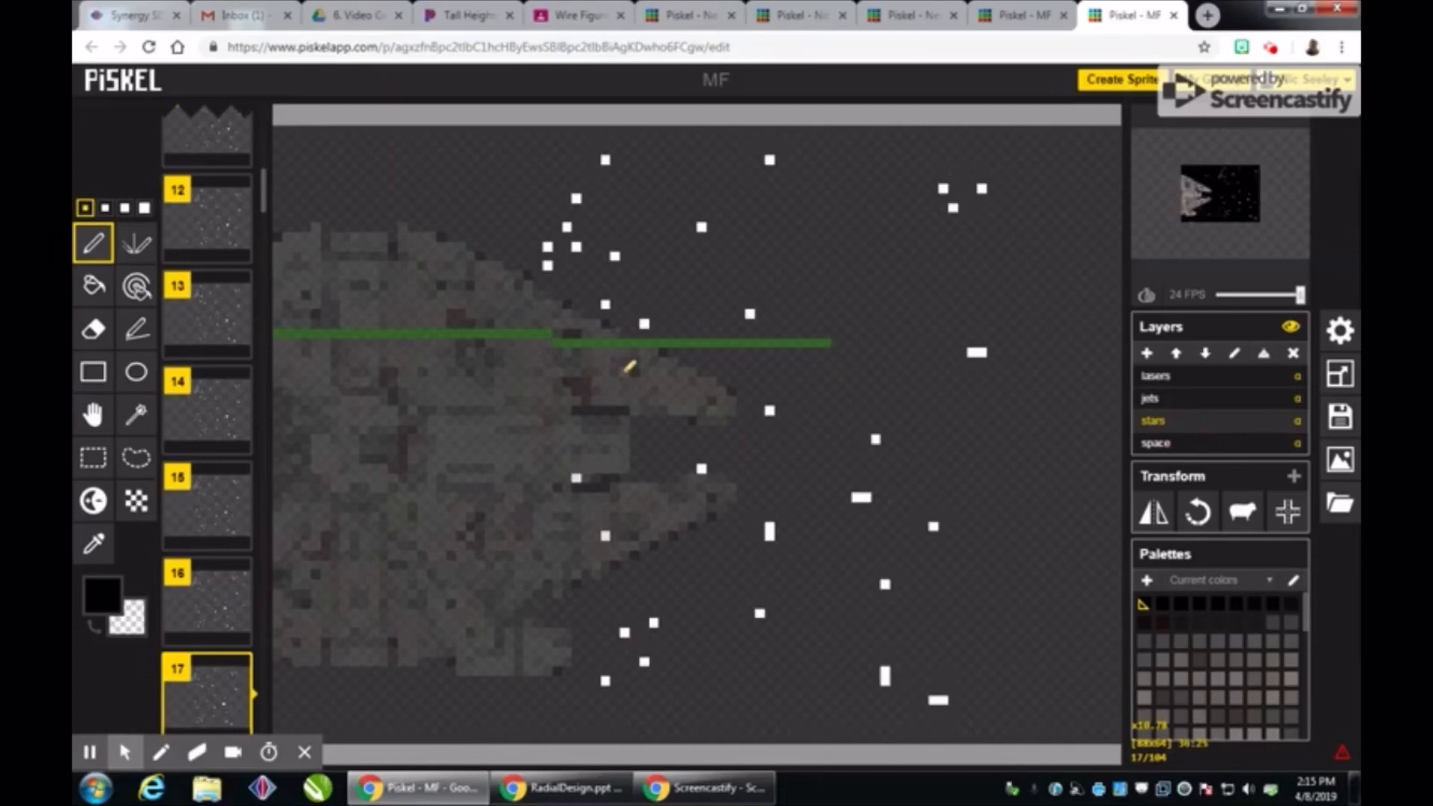
Go to frame 33, showing the full-color ship on the left without its jet glow.
left_click(93, 457)
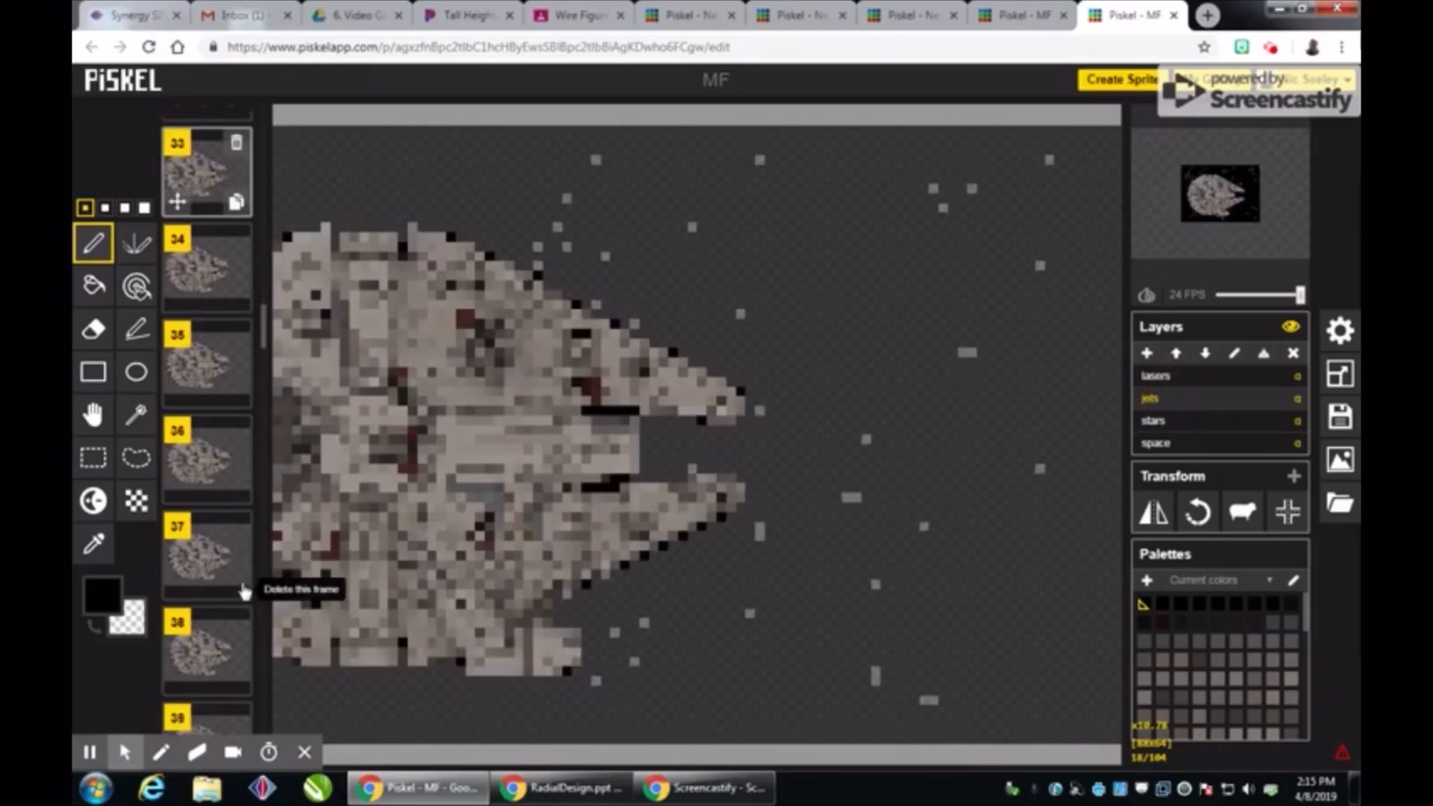
Select frame 67 with the light-speed star streaks and play the animation preview.
scroll("down", 3)
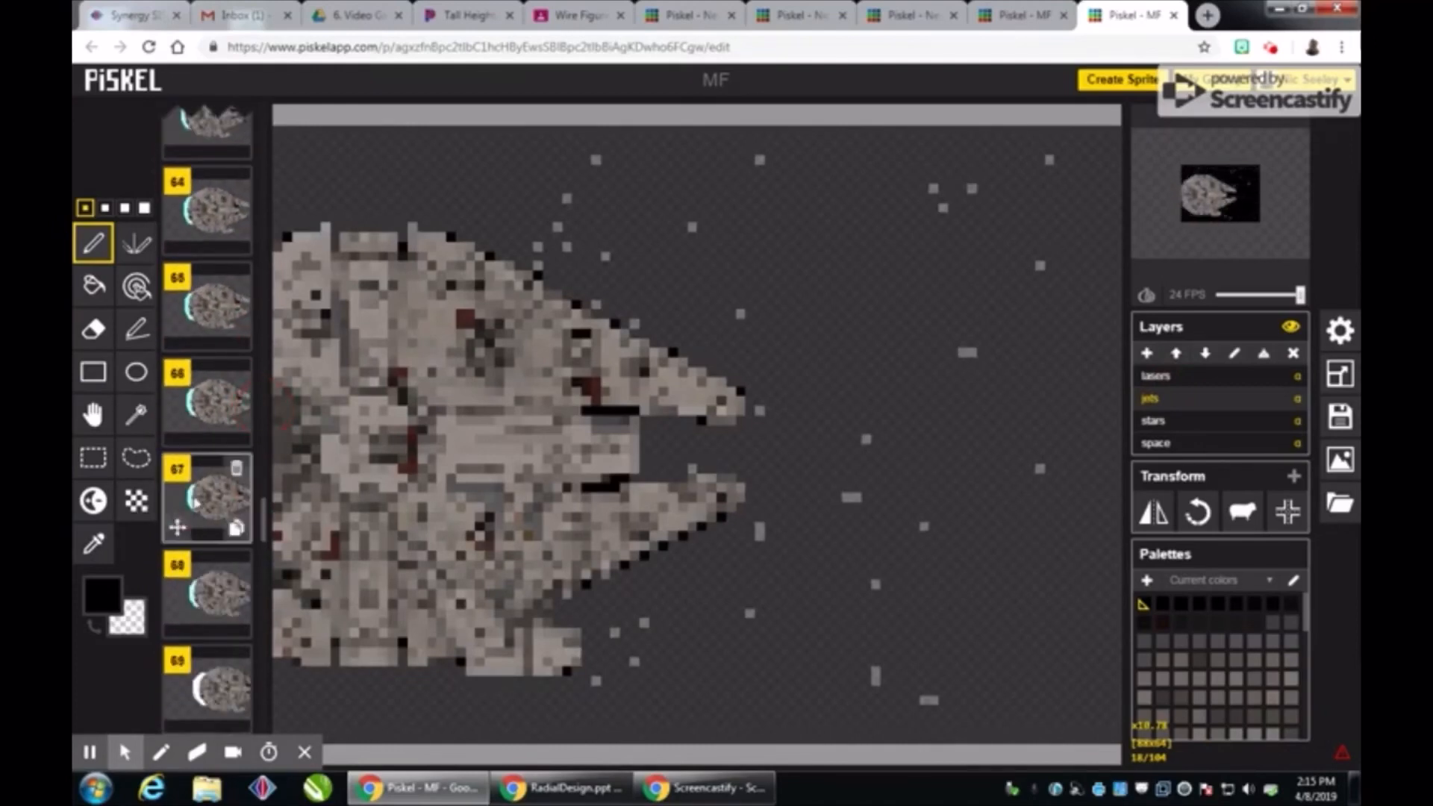
left_click(208, 498)
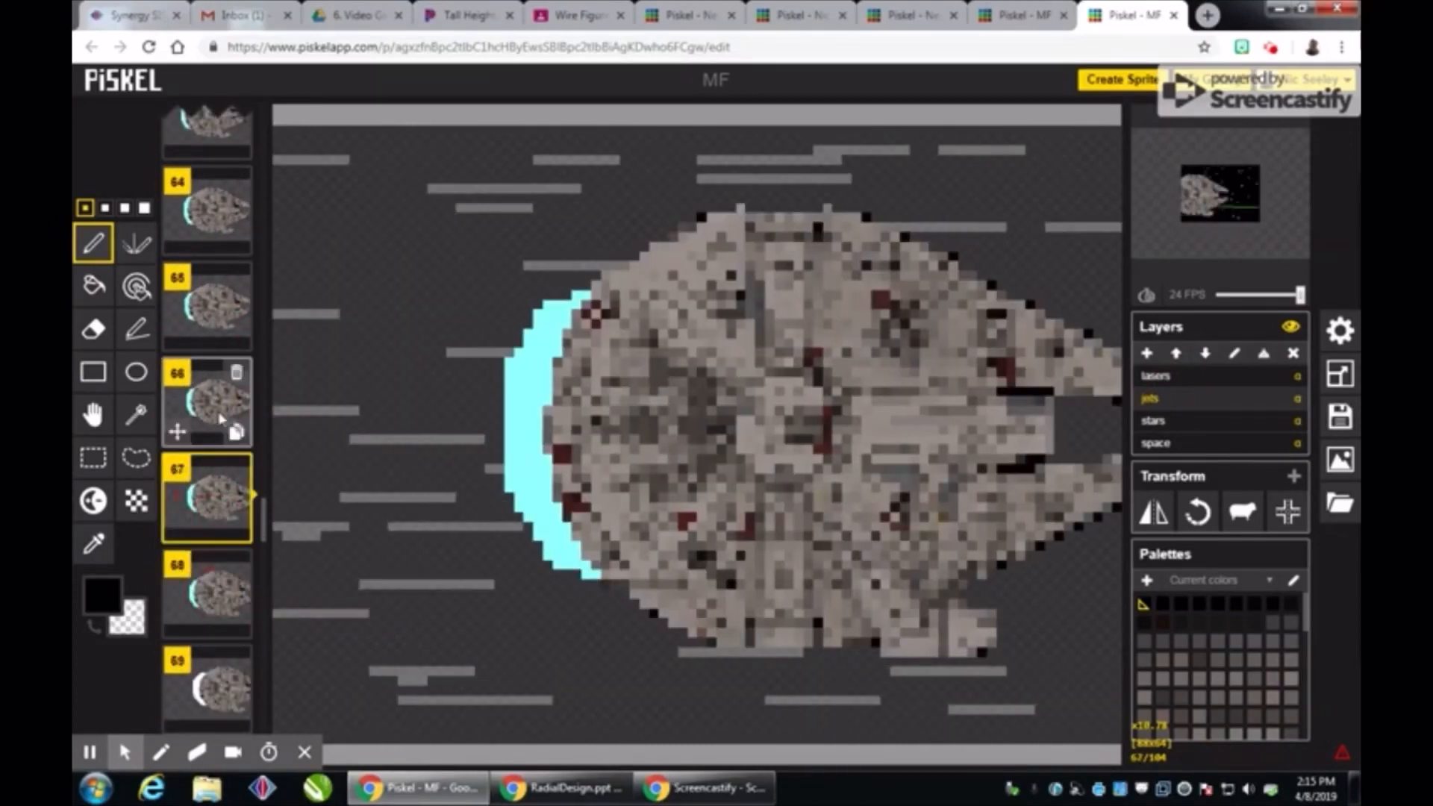
left_click(209, 306)
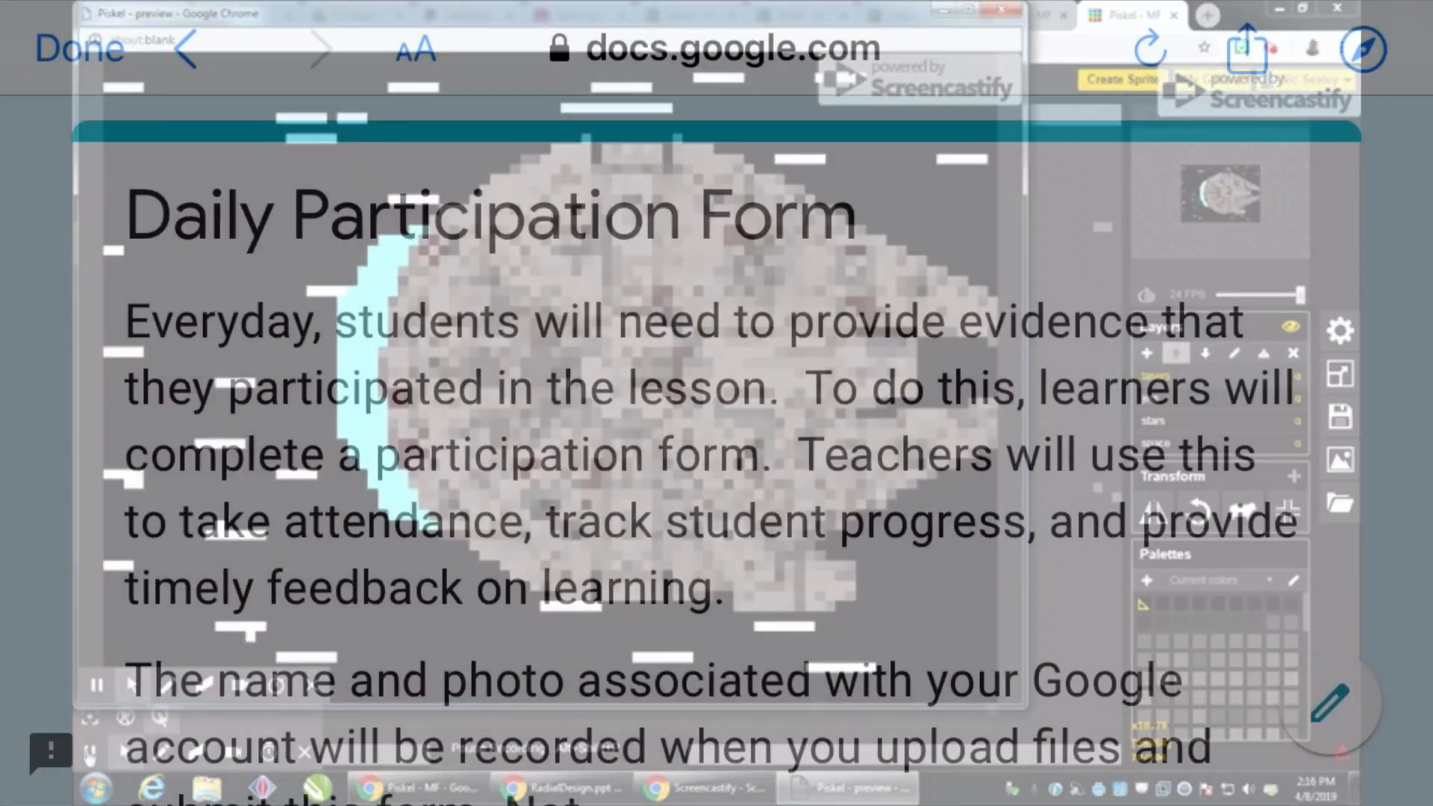
Scroll the Daily Participation Form down to the Add file evidence question and Submit button.
scroll("down", 3)
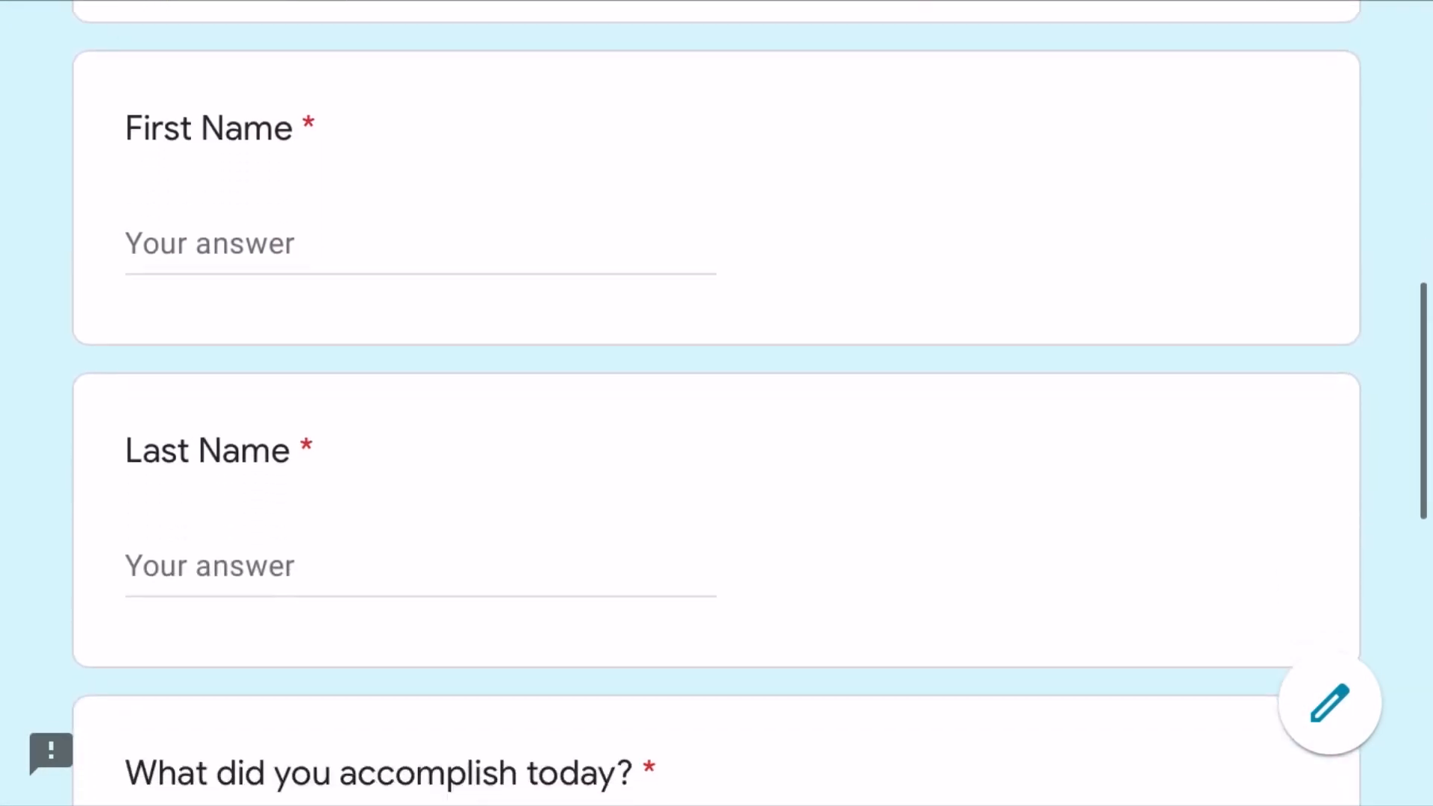
scroll("down", 3)
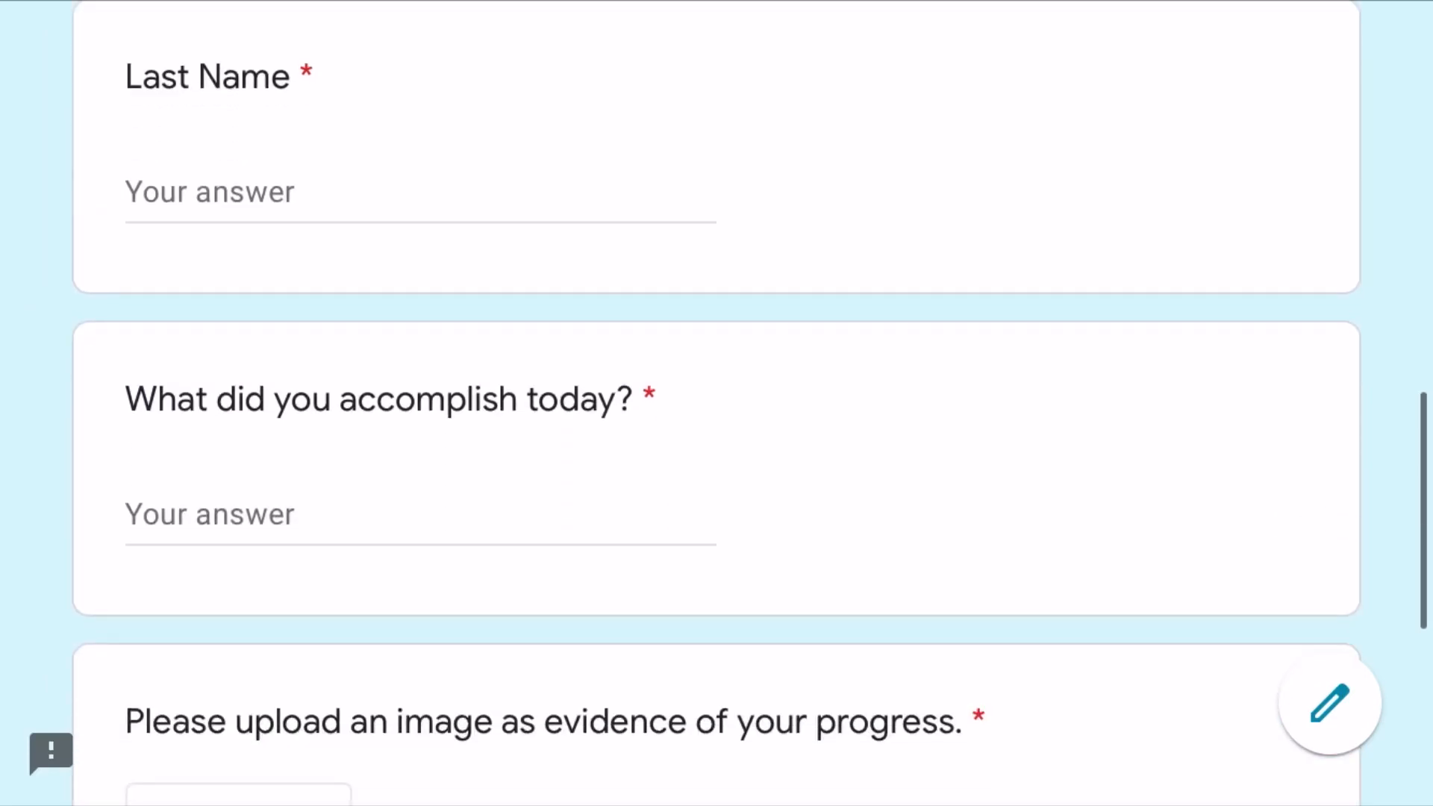
scroll("down", 3)
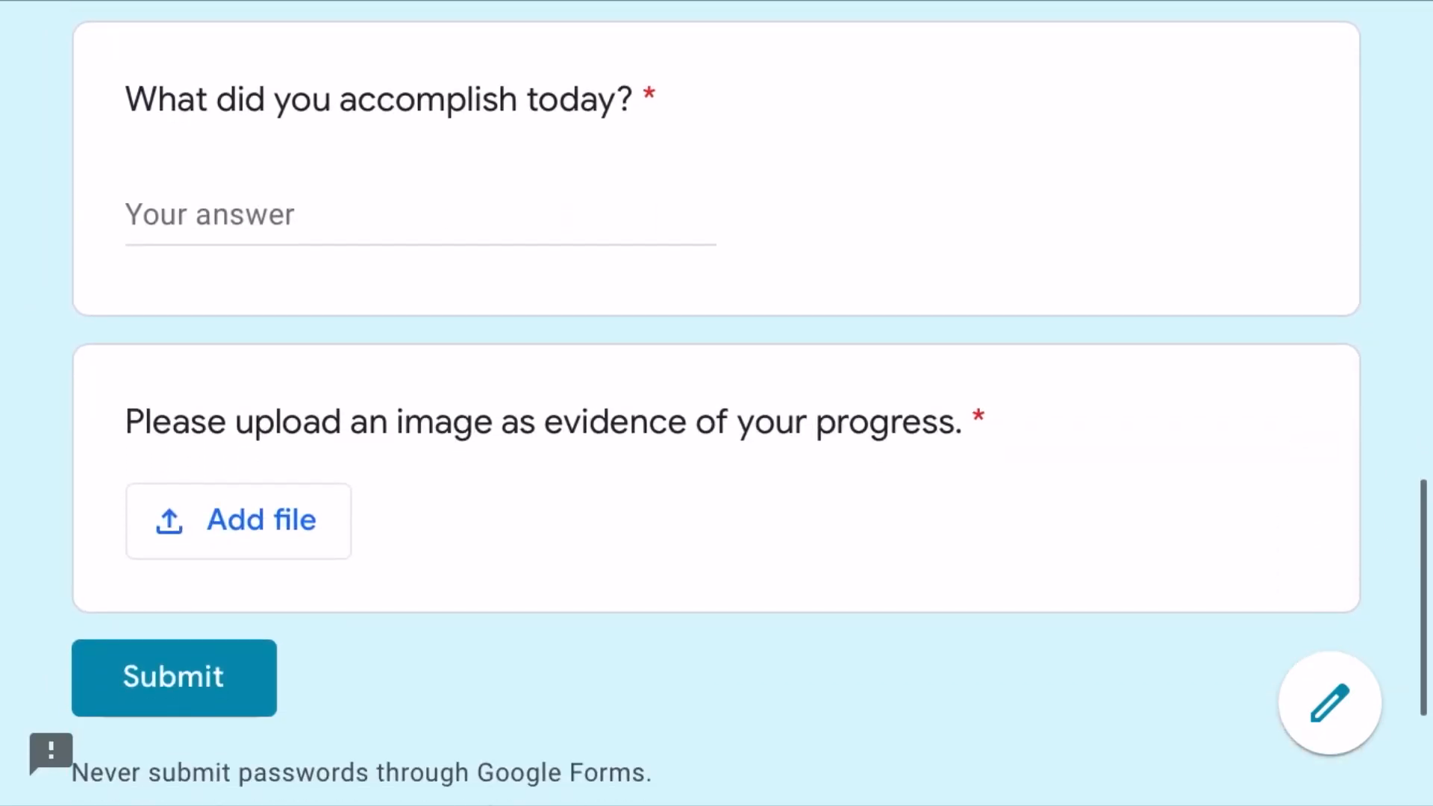